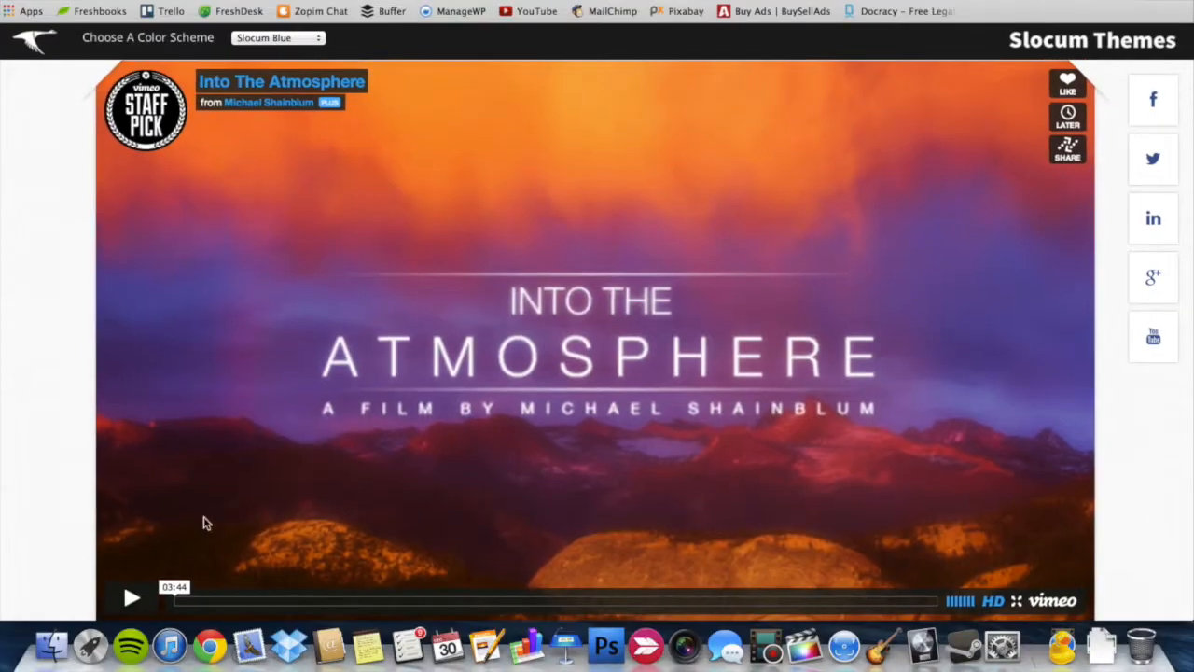
Play the Into The Atmosphere Vimeo video in the theme demo and scroll down the page
{"action": "left_click", "coordinate": [131, 597]}
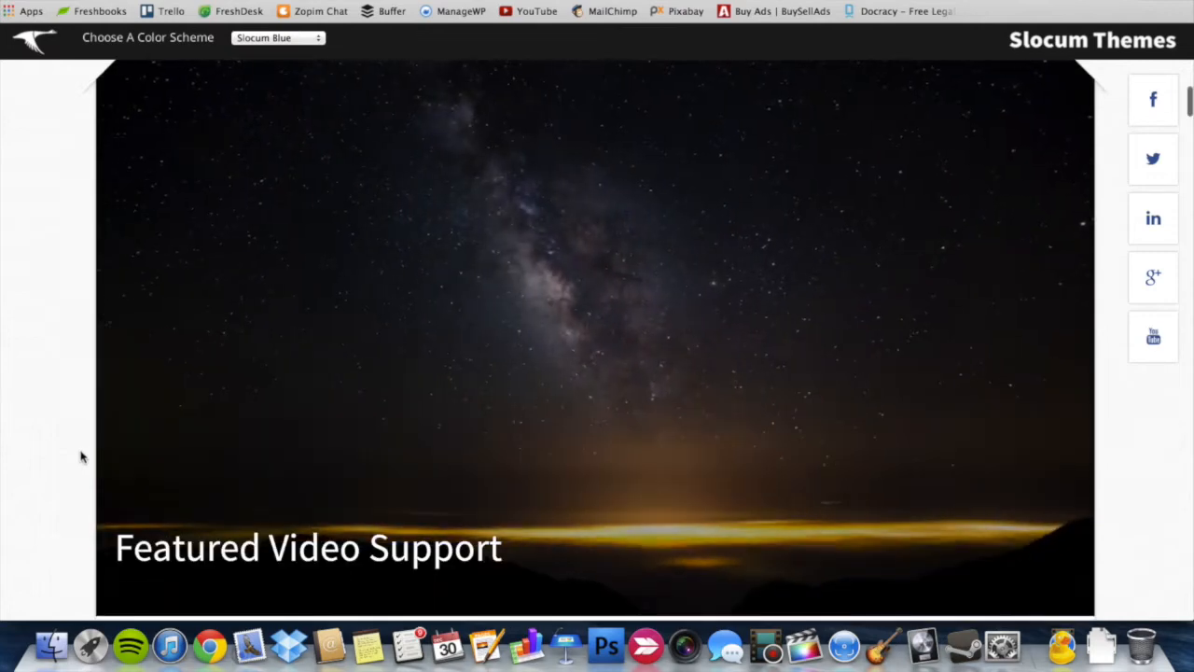
{"action": "left_click", "coordinate": [597, 336]}
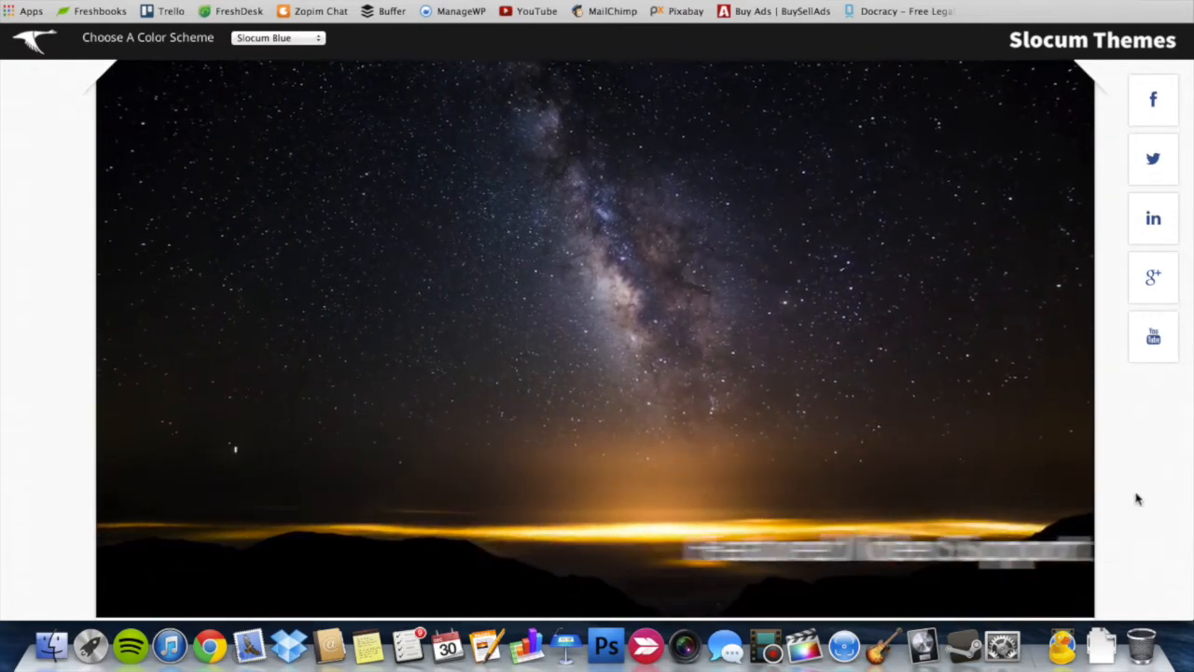
{"action": "scroll", "scroll_direction": "down", "scroll_amount": 3}
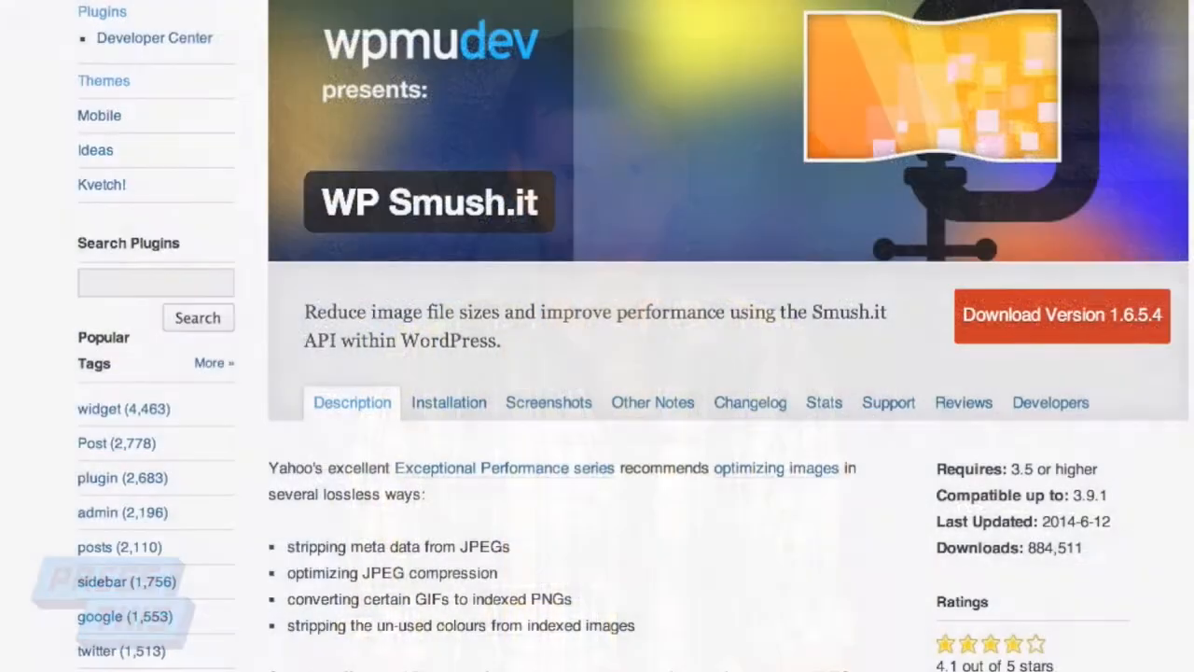
{"action": "scroll", "scroll_direction": "down", "scroll_amount": 3}
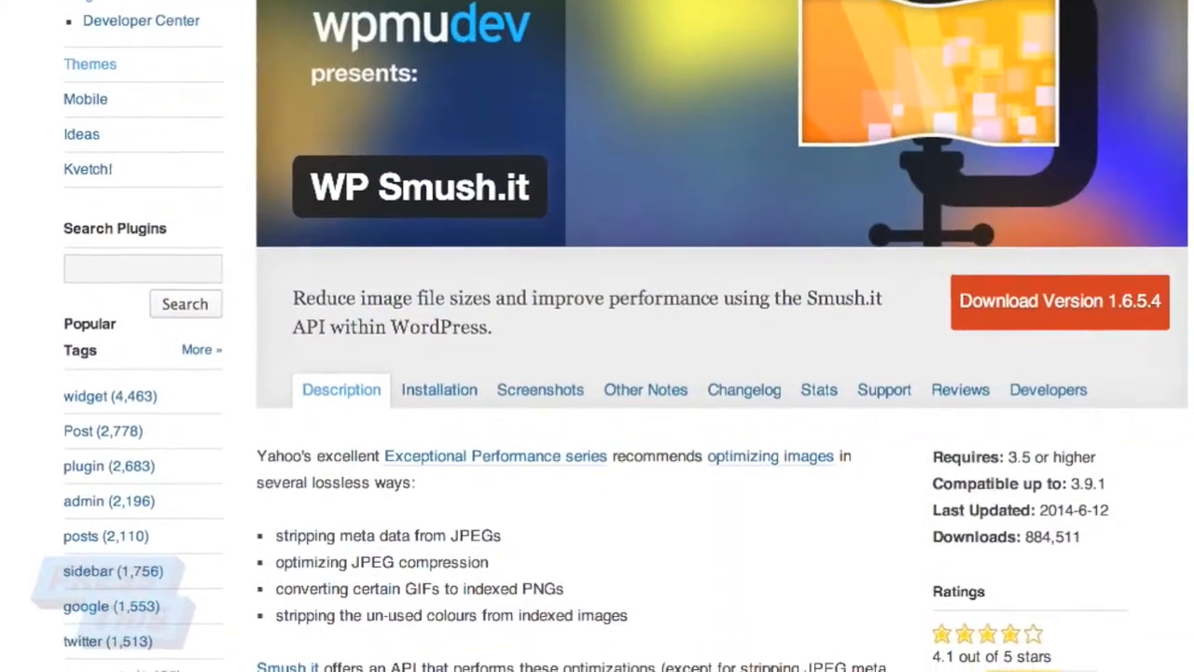
{"action": "scroll", "scroll_direction": "down", "scroll_amount": 3}
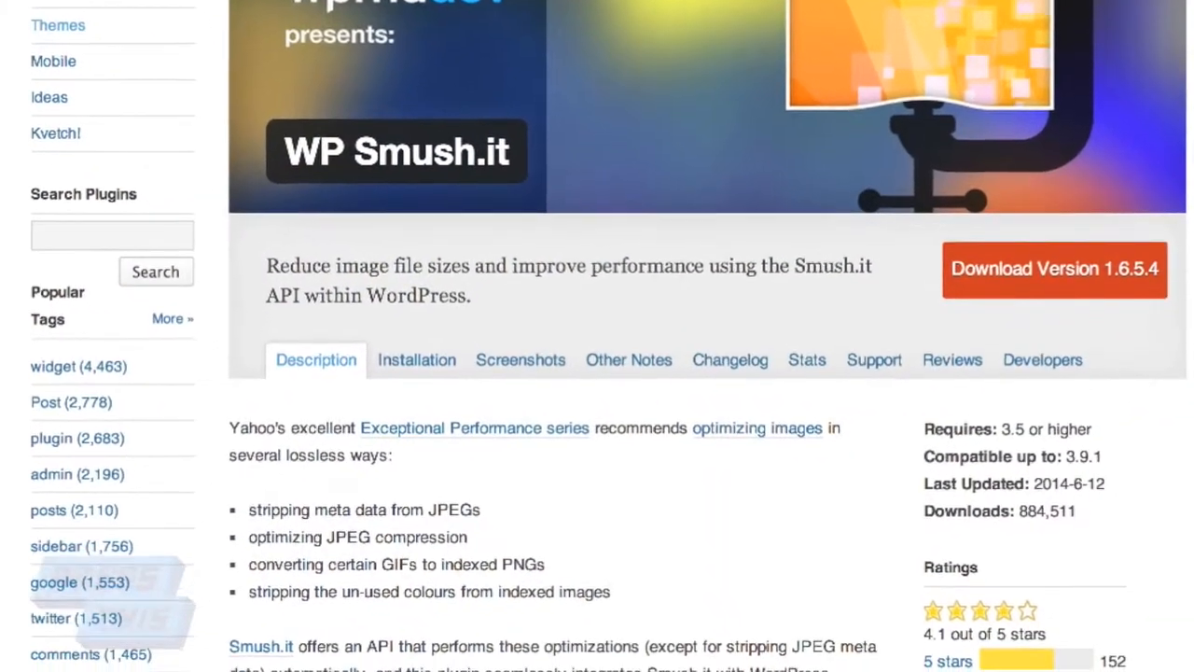
{"action": "scroll", "scroll_direction": "down", "scroll_amount": 3}
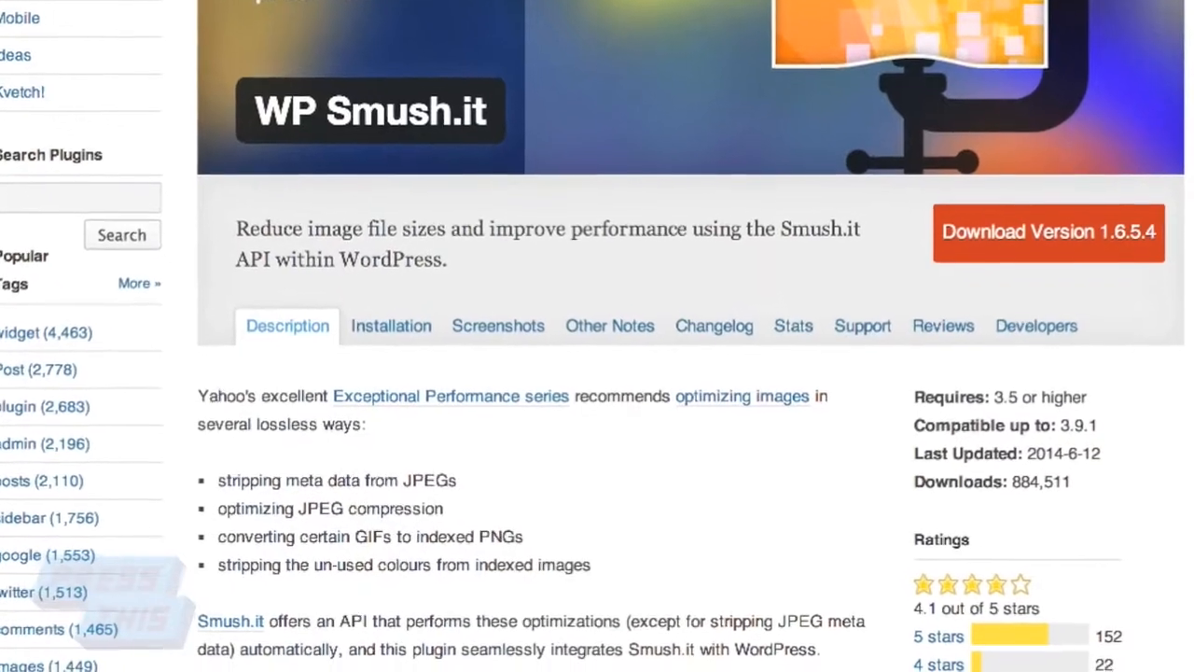
{"action": "scroll", "scroll_direction": "down", "scroll_amount": 3}
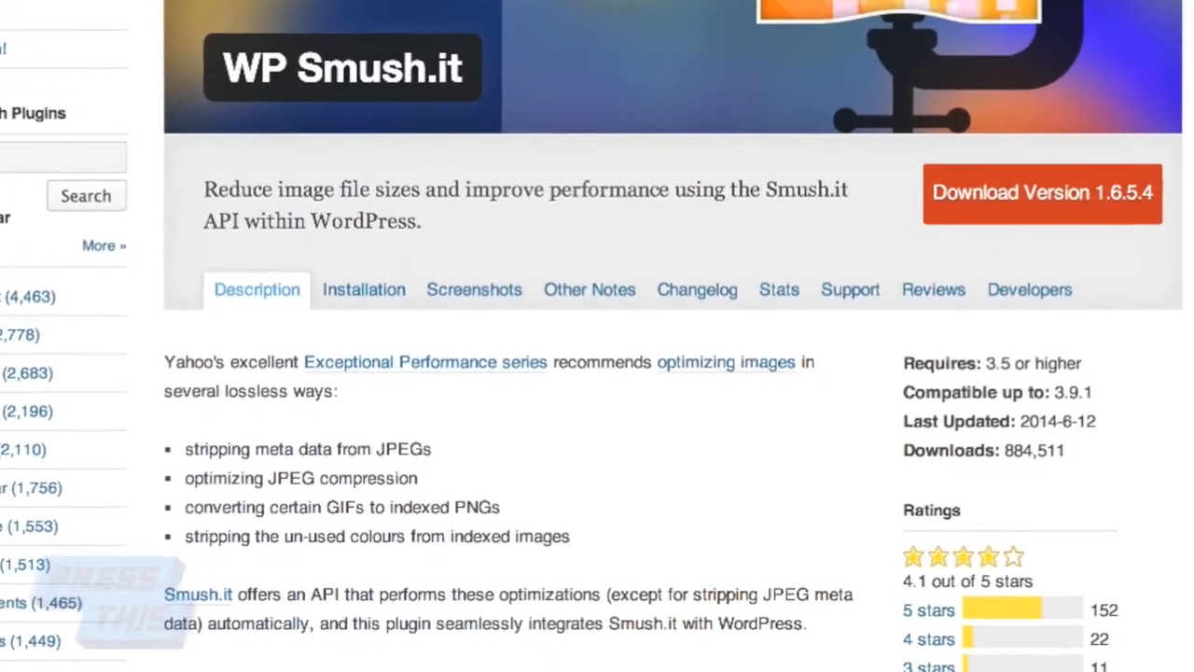
{"action": "scroll", "scroll_direction": "down", "scroll_amount": 3}
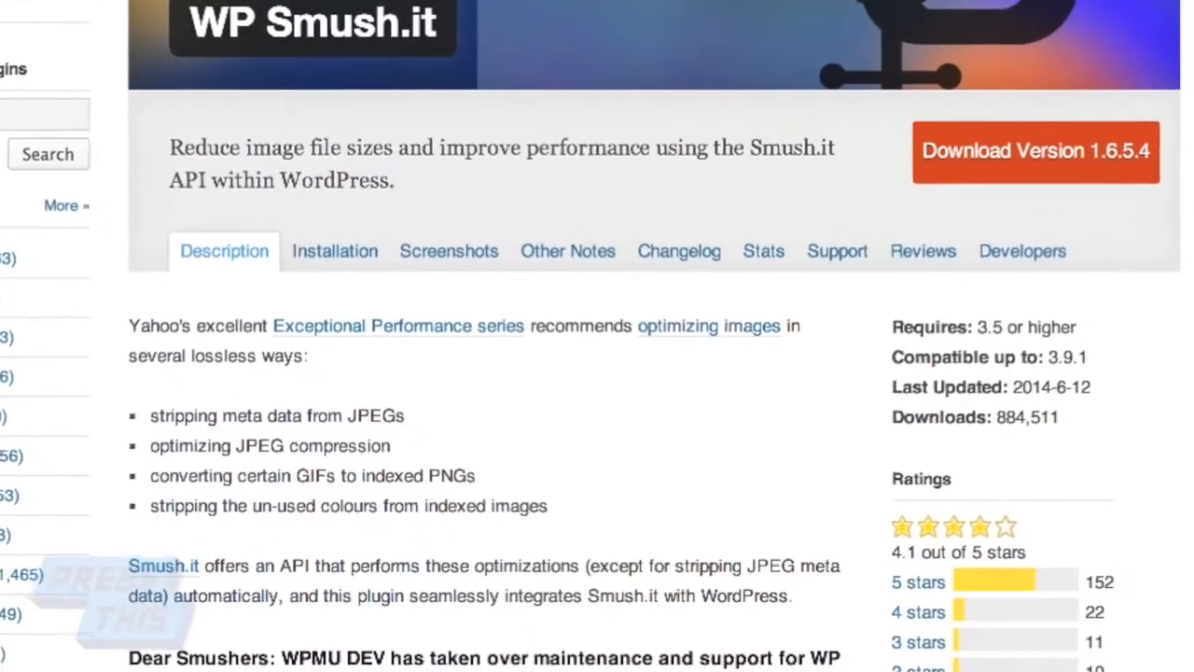
{"action": "scroll", "scroll_direction": "down", "scroll_amount": 3}
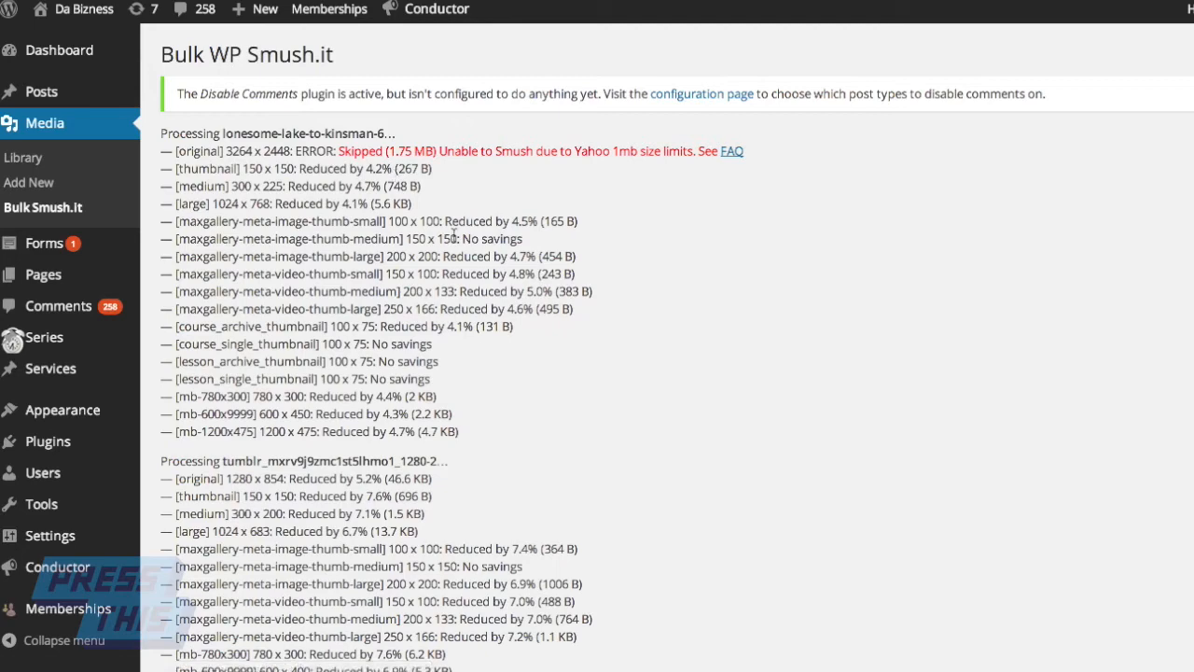
Scroll through the Bulk Smush.it per-image results, including the original skipped for exceeding 1 MB
{"action": "scroll", "scroll_direction": "down", "scroll_amount": 3}
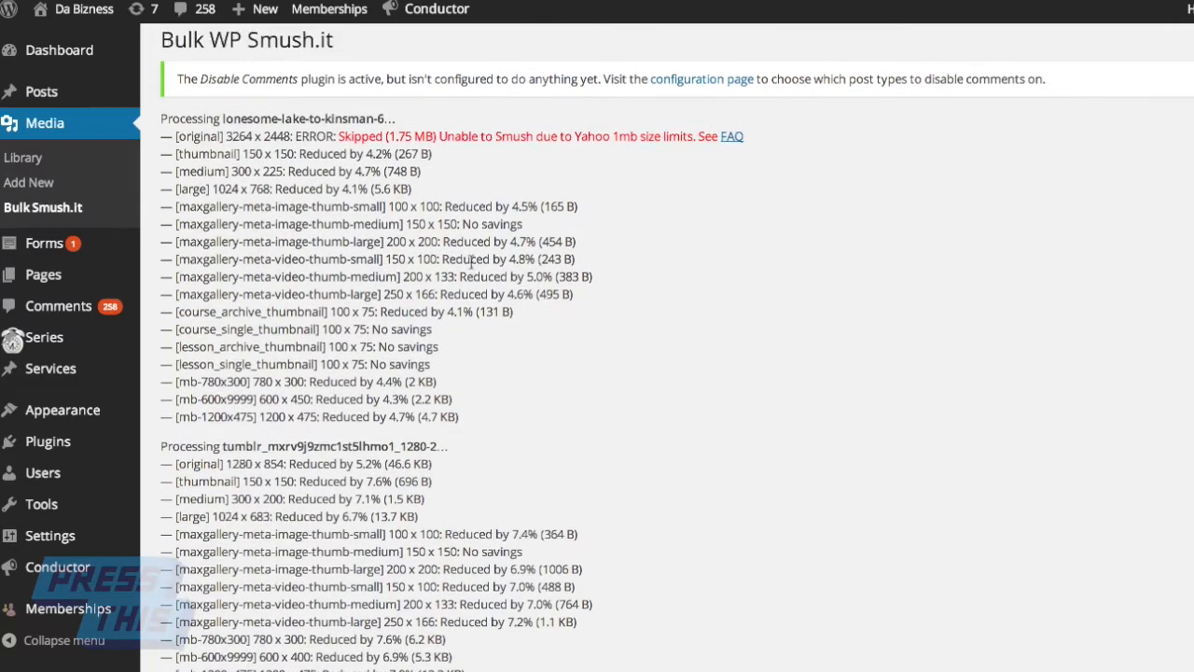
{"action": "scroll", "scroll_direction": "down", "scroll_amount": 3}
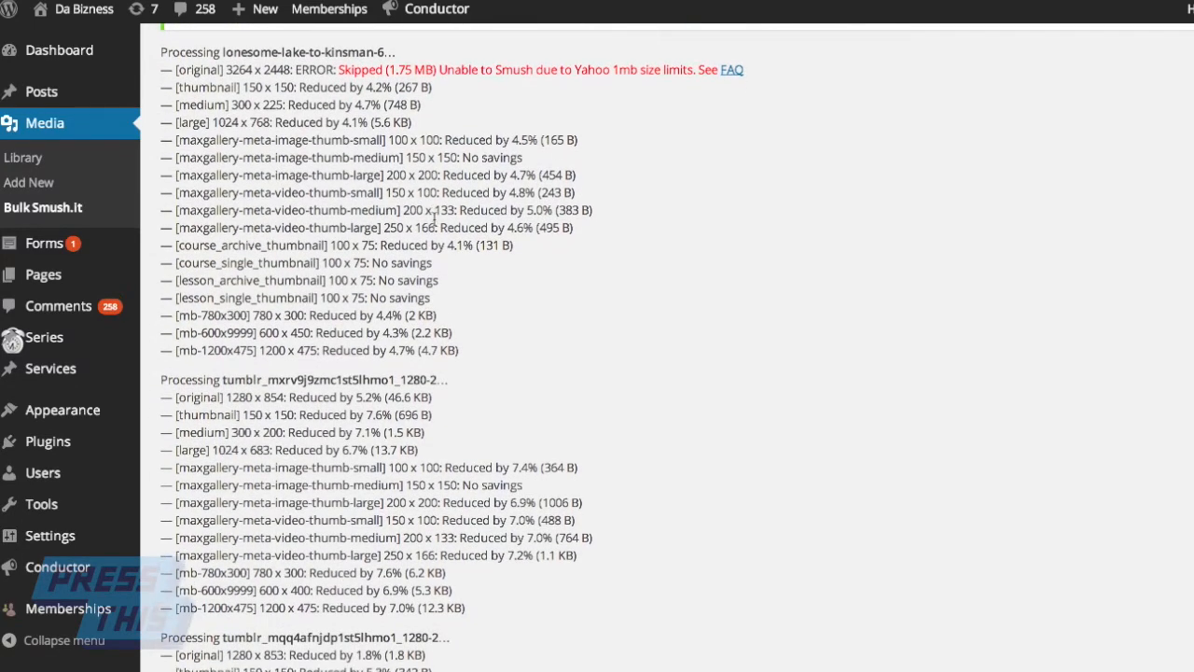
{"action": "scroll", "scroll_direction": "down", "scroll_amount": 3}
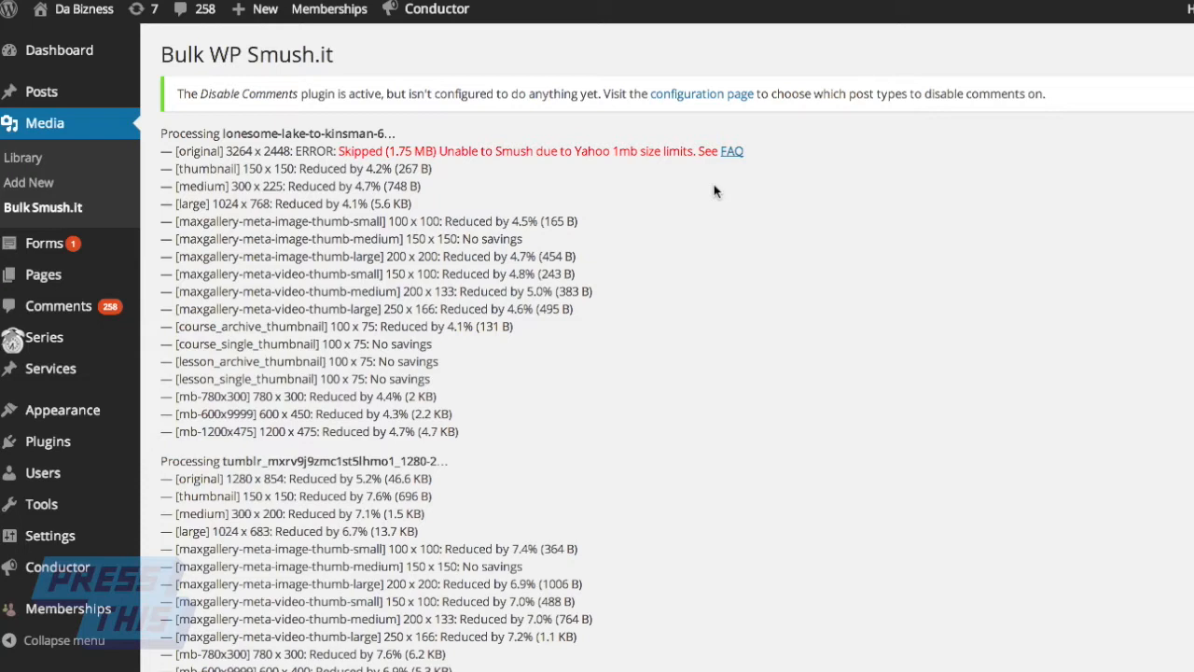
{"action": "mouse_move", "coordinate": [615, 149]}
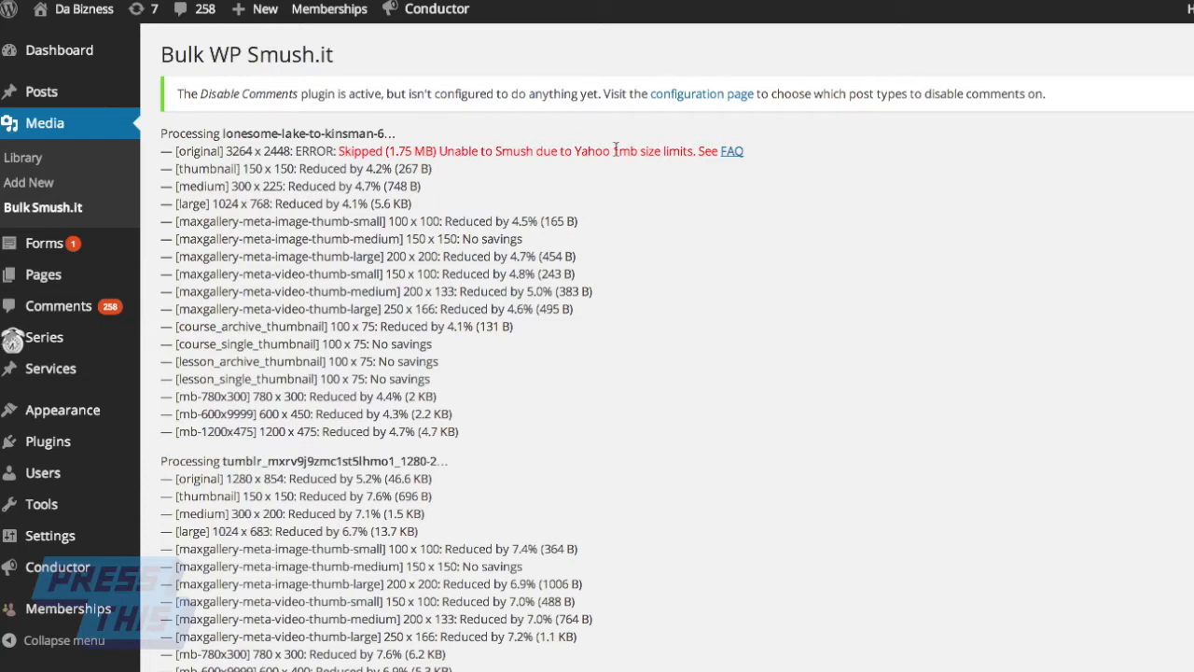
{"action": "mouse_move", "coordinate": [616, 146]}
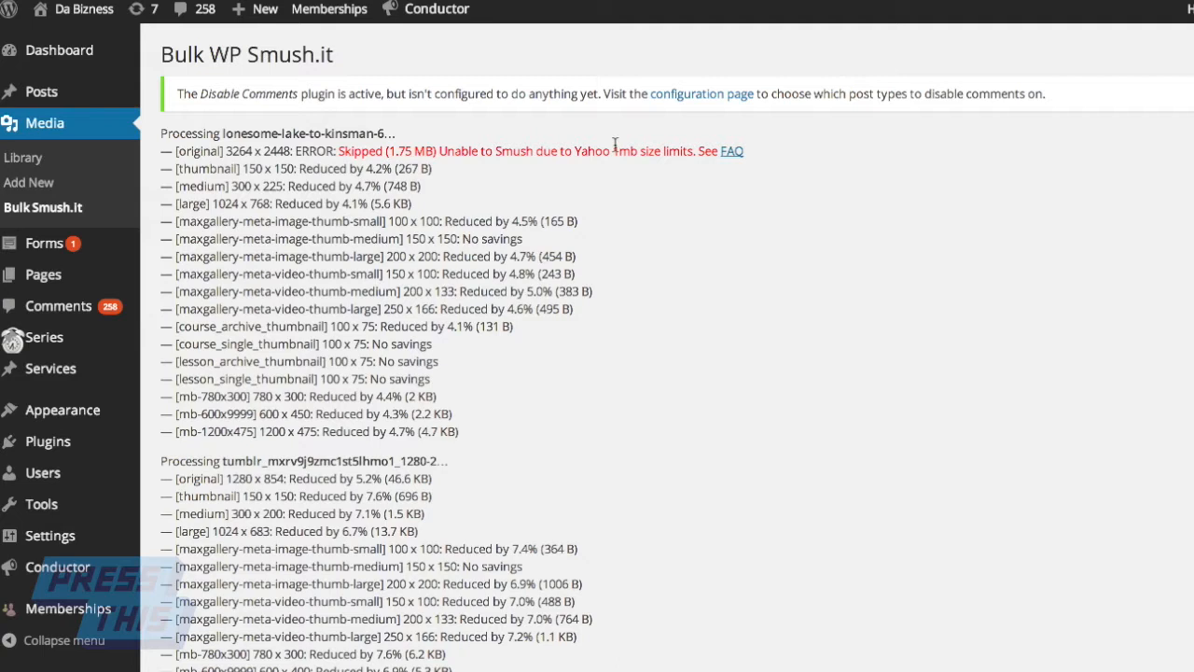
{"action": "mouse_move", "coordinate": [564, 144]}
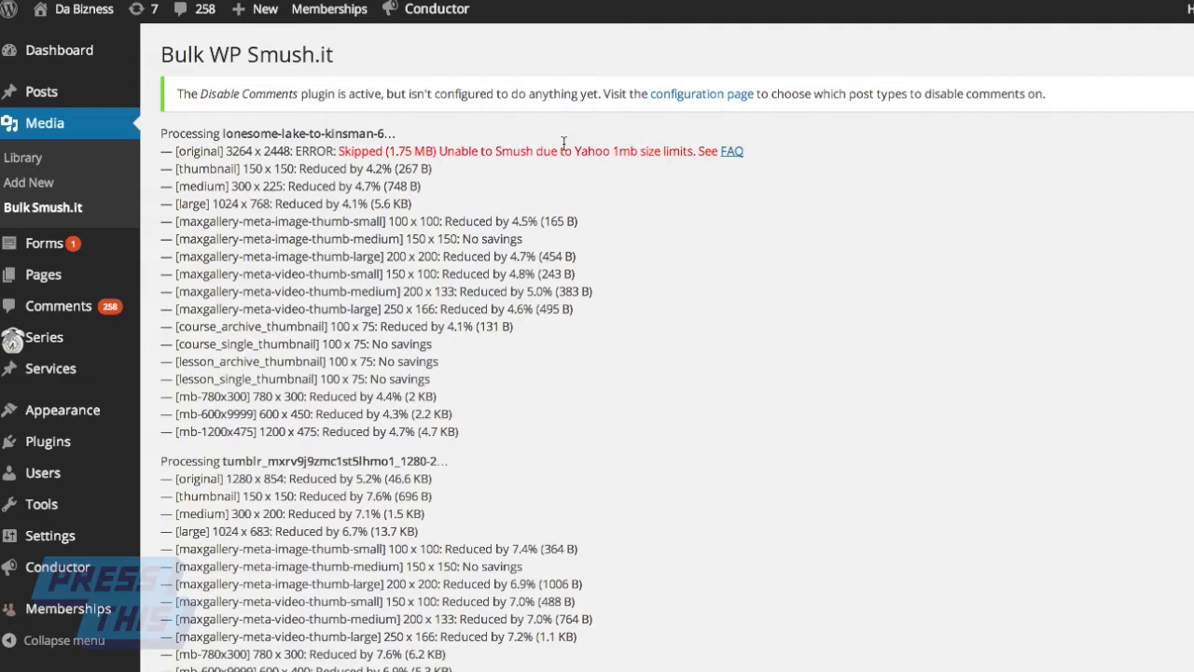
{"action": "scroll", "scroll_direction": "down", "scroll_amount": 3}
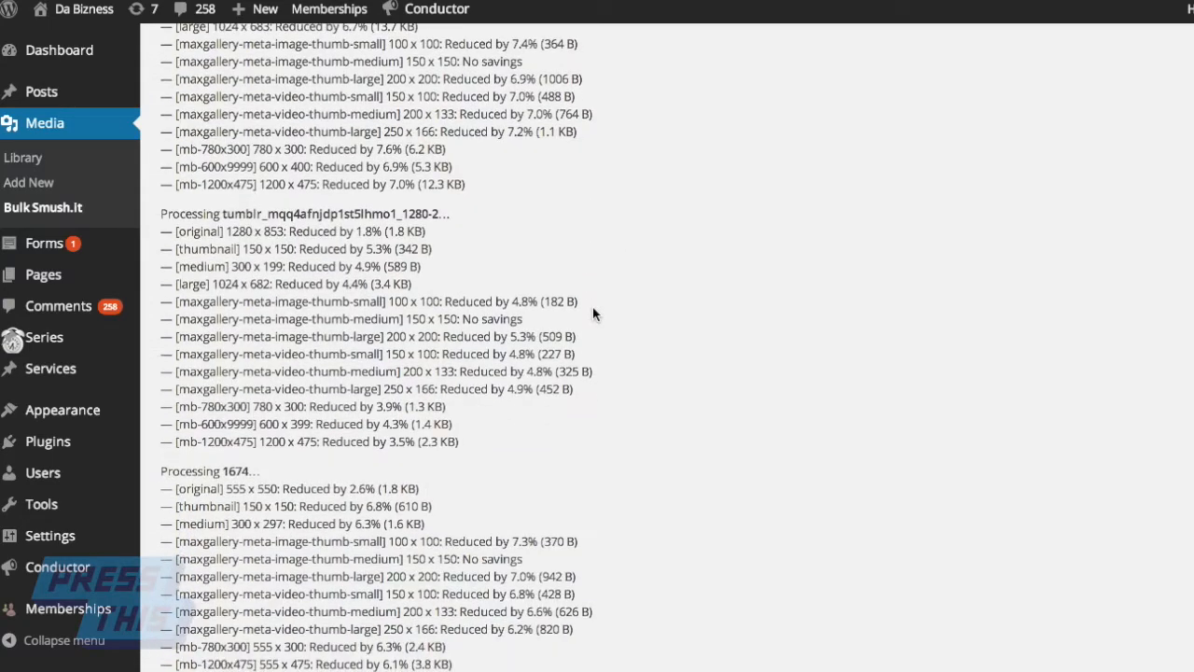
{"action": "scroll", "scroll_direction": "down", "scroll_amount": 3}
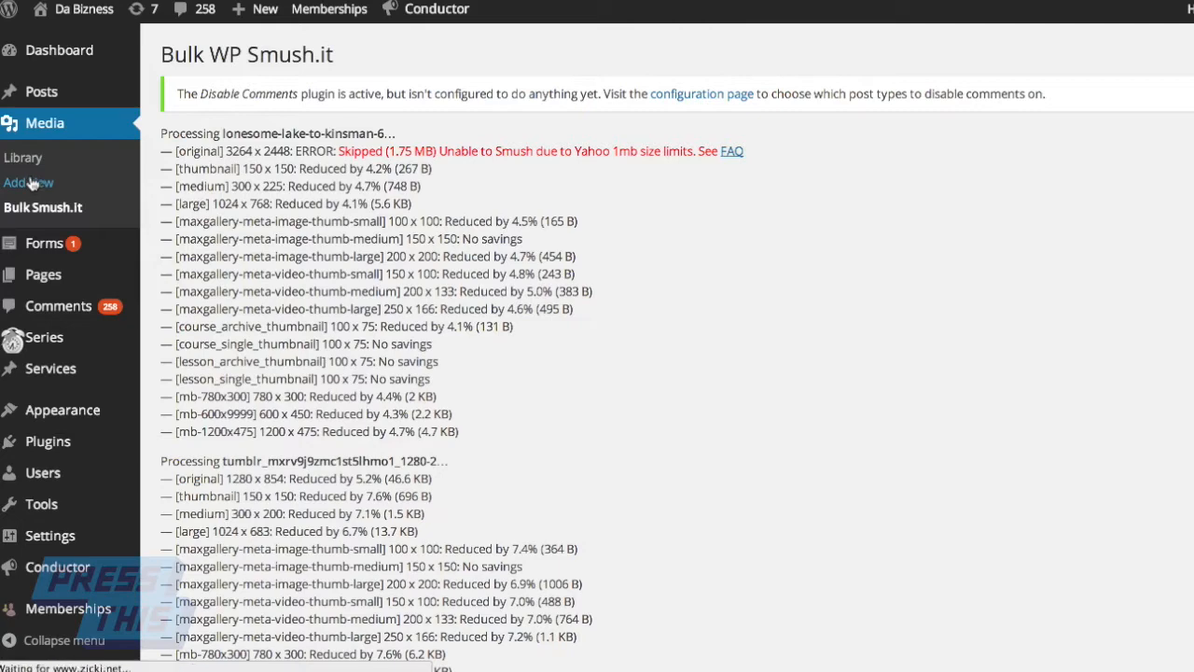
Go to Upload New Media, start selecting files and browse to the Pictures folder
{"action": "left_click", "coordinate": [29, 183]}
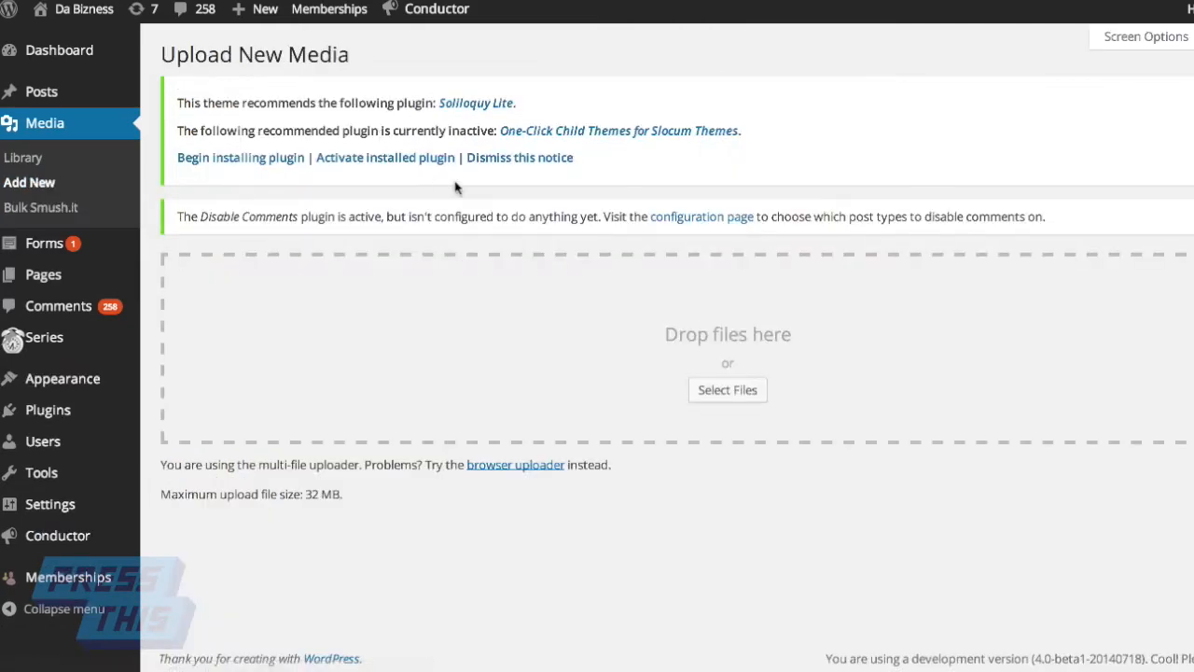
{"action": "left_click", "coordinate": [728, 390]}
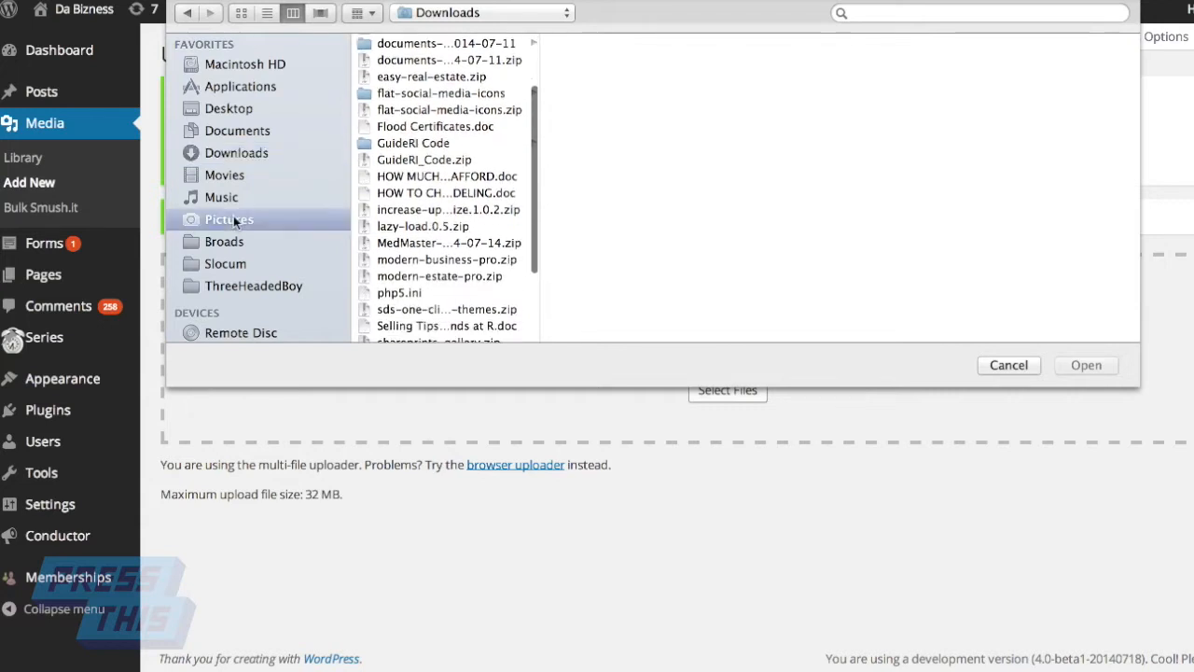
{"action": "left_click", "coordinate": [228, 218]}
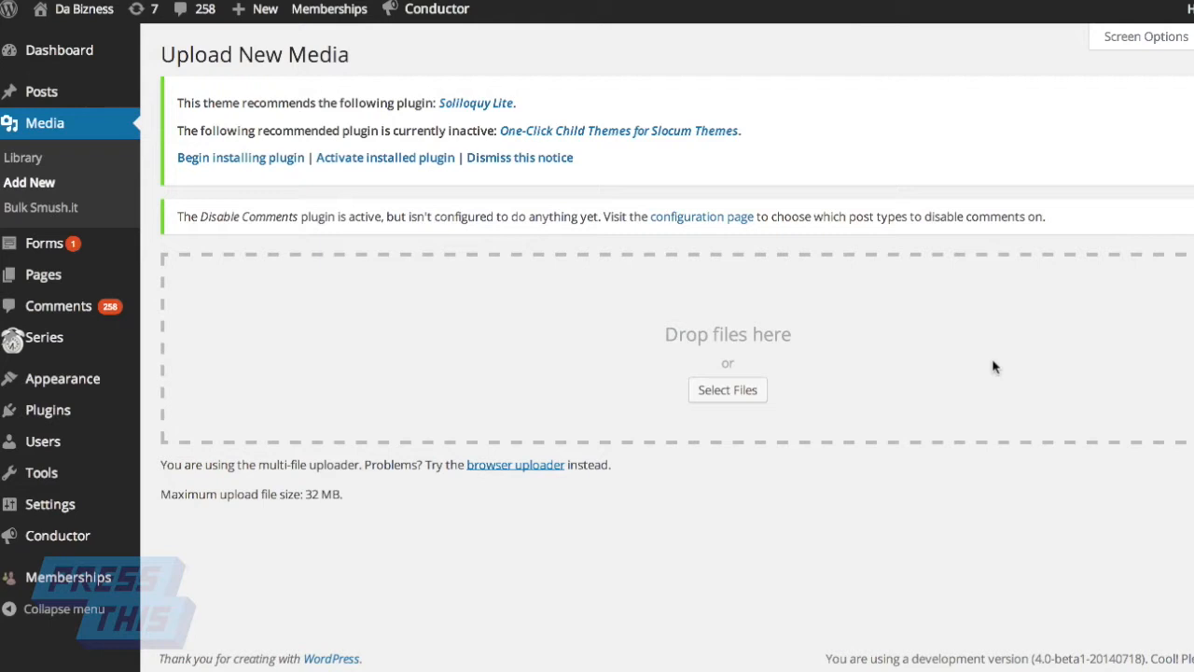
{"action": "mouse_move", "coordinate": [1116, 480]}
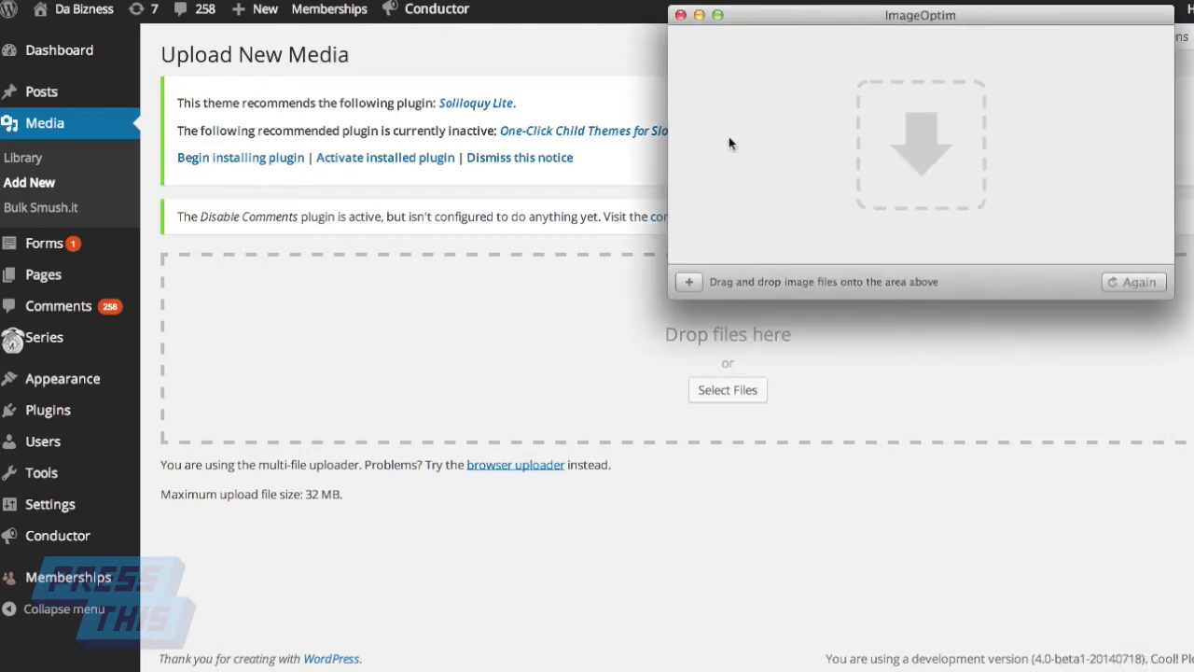
{"action": "mouse_move", "coordinate": [814, 19]}
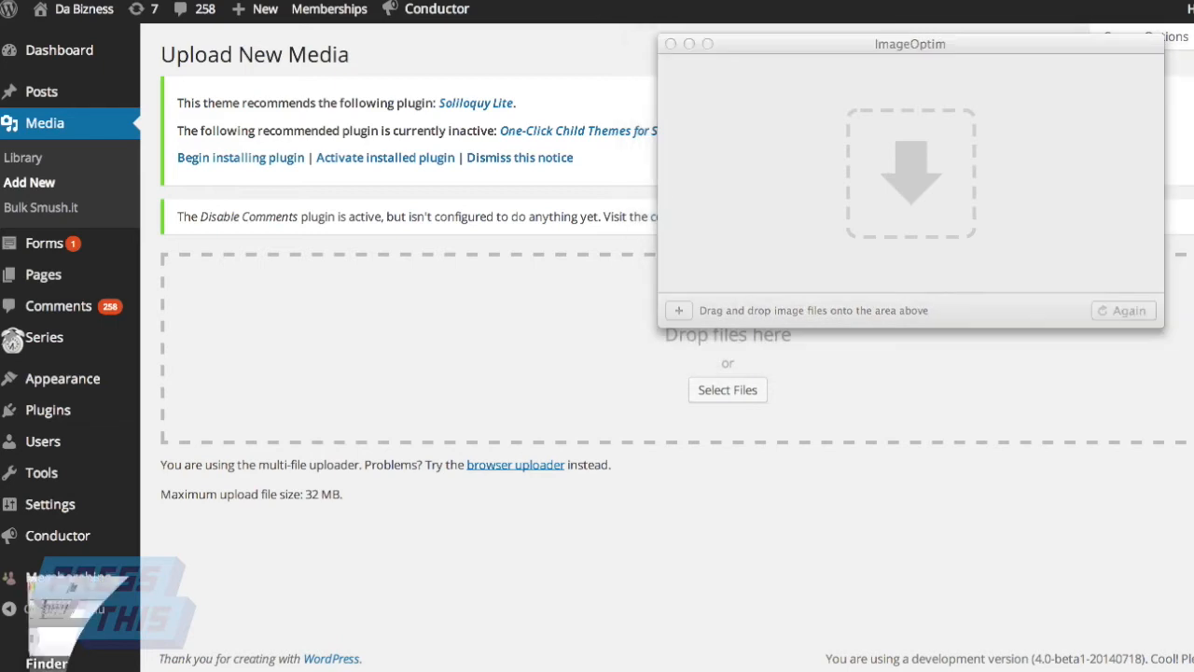
Drag NH Skyline.jpg from Pictures into ImageOptim, see 0% savings, then close ImageOptim
{"action": "left_click", "coordinate": [209, 270]}
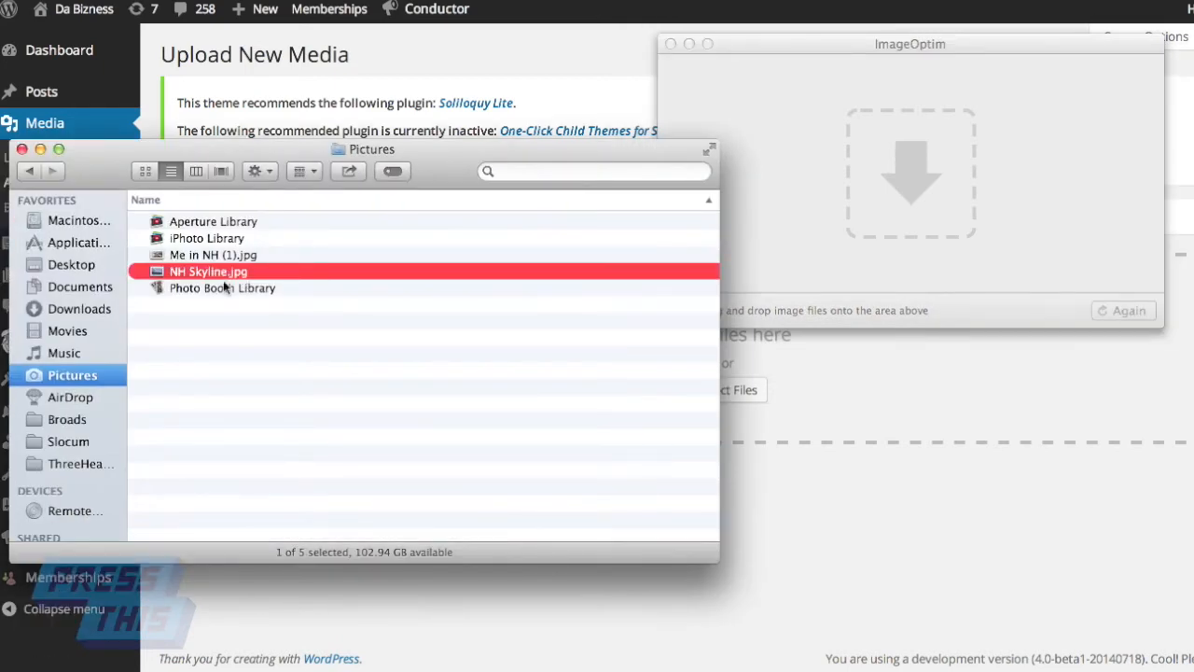
{"action": "left_click_drag", "start_coordinate": [209, 273], "coordinate": [847, 190]}
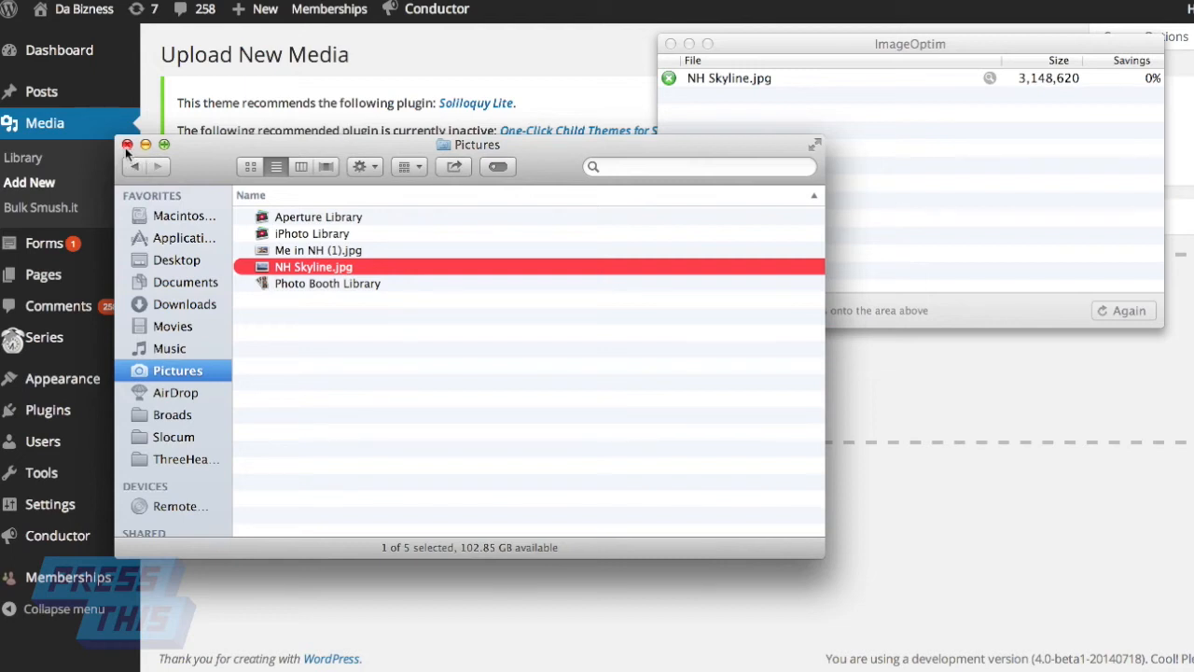
{"action": "mouse_move", "coordinate": [1129, 88]}
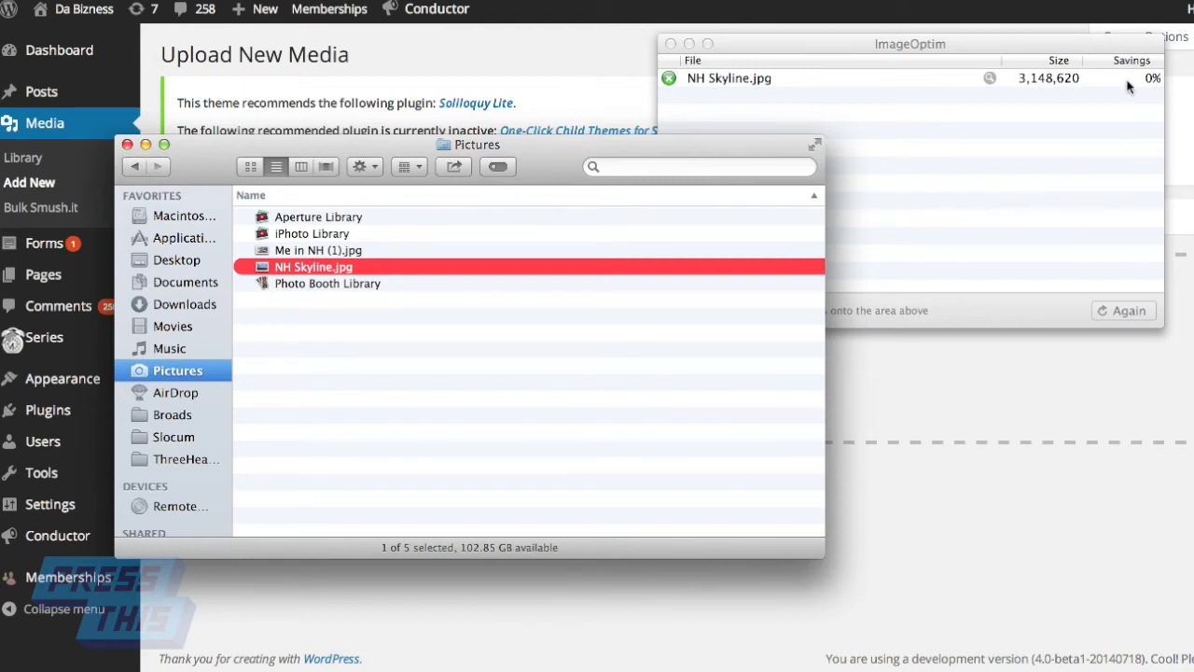
{"action": "mouse_move", "coordinate": [942, 90]}
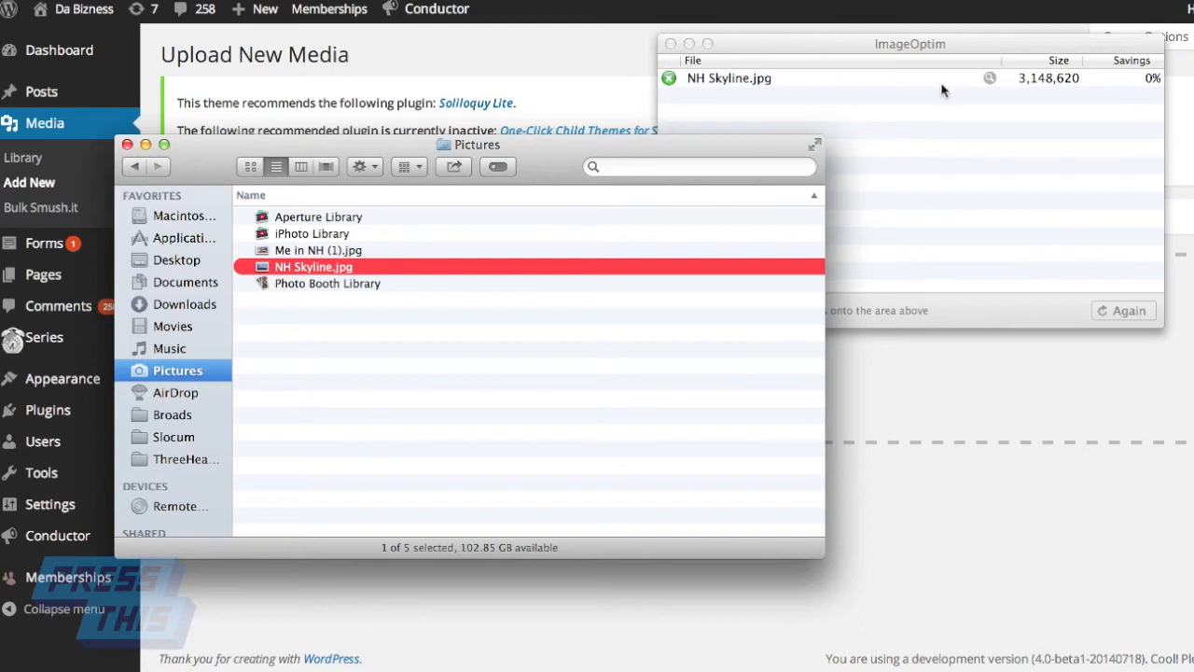
{"action": "mouse_move", "coordinate": [712, 82]}
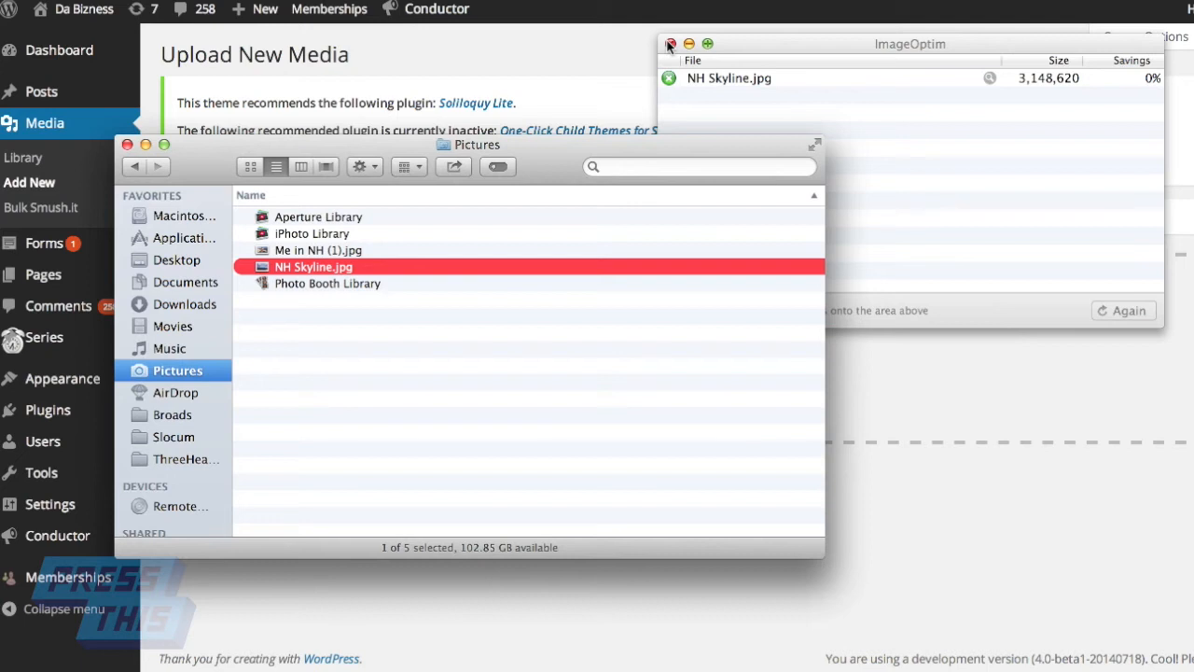
{"action": "left_click", "coordinate": [670, 45]}
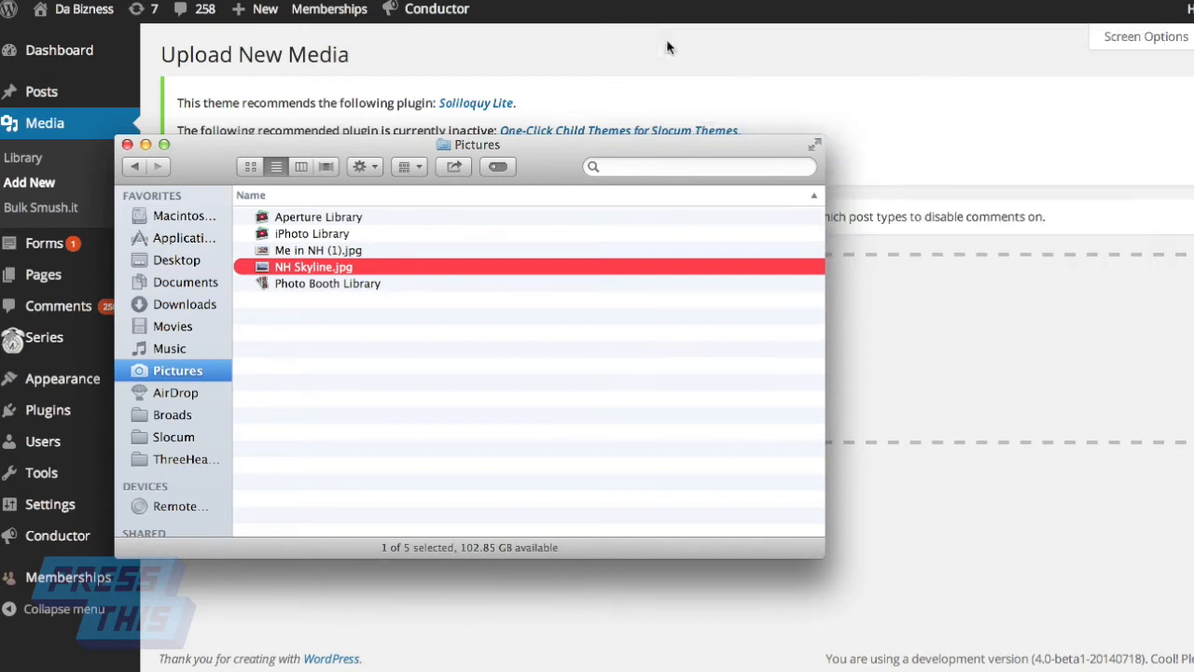
{"action": "mouse_move", "coordinate": [559, 161]}
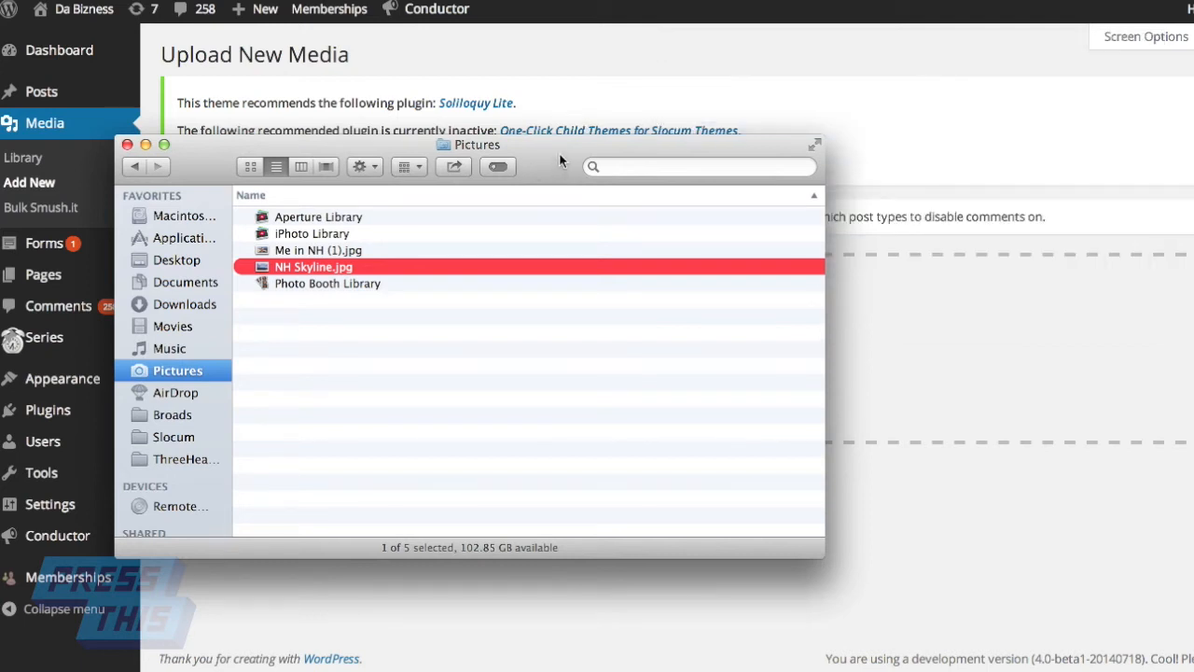